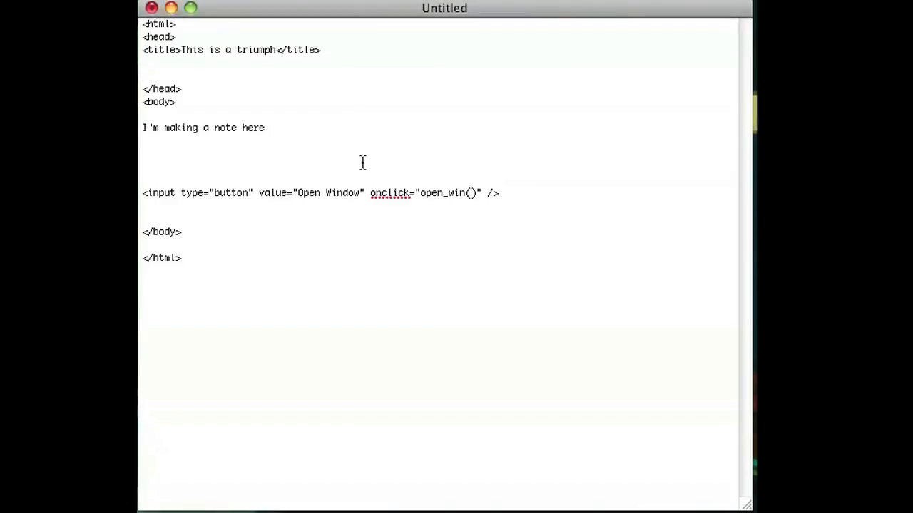
mouse_move(208, 75)
type("C")
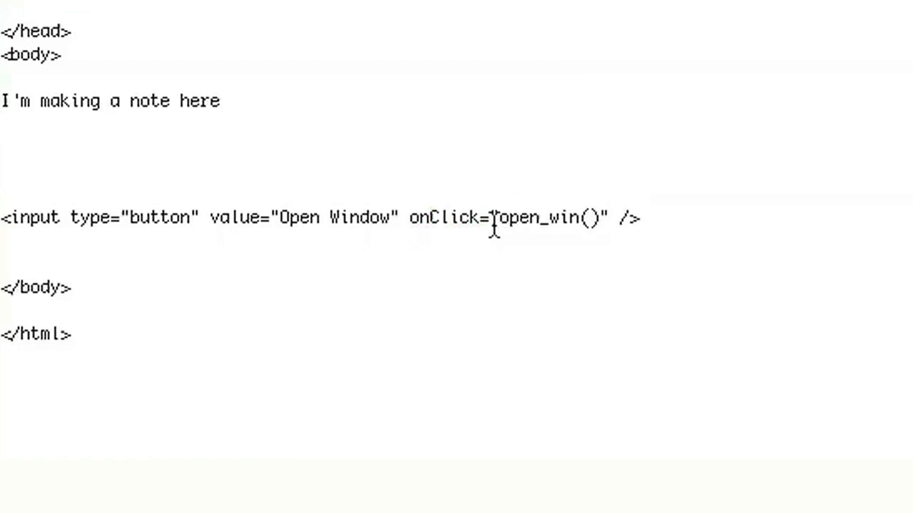
double_click(531, 217)
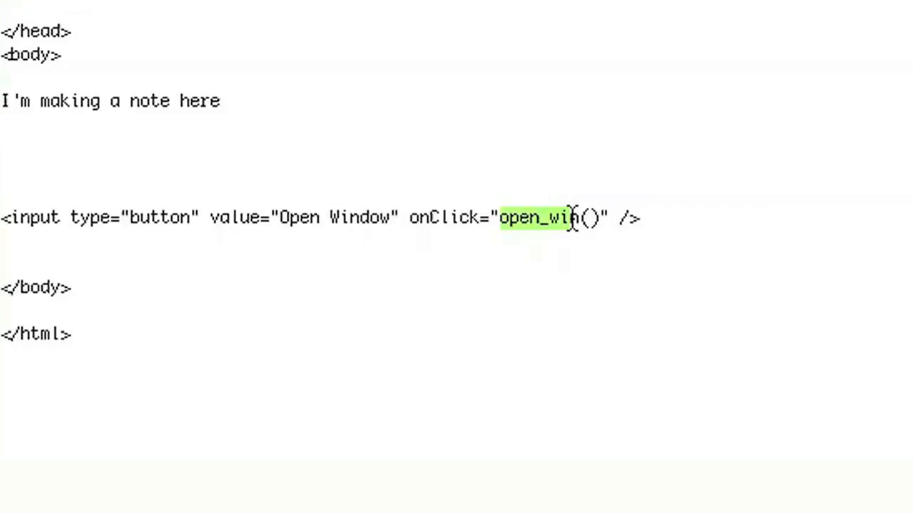